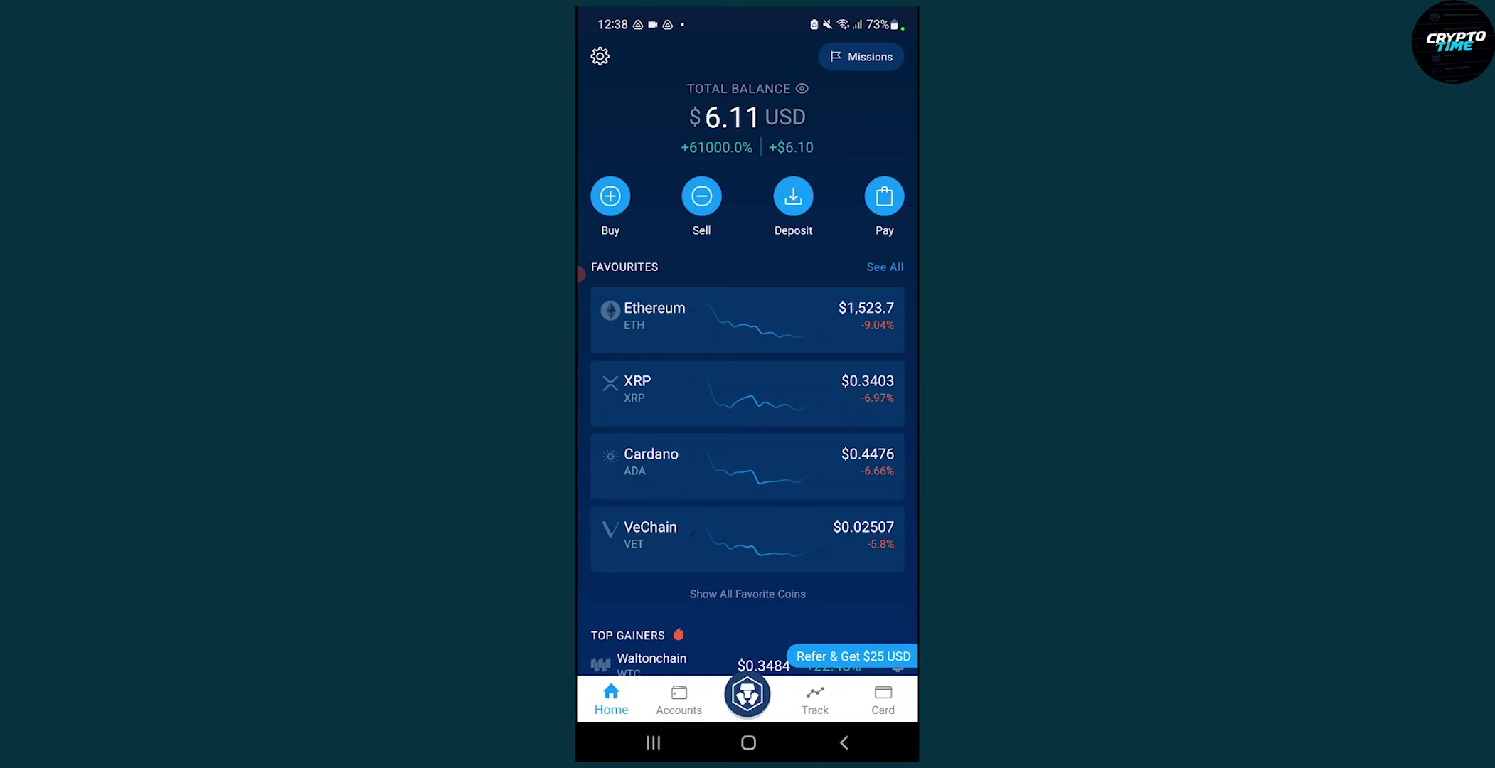
Go from the balance overview into Settings and scroll down to the Security section.
click(600, 57)
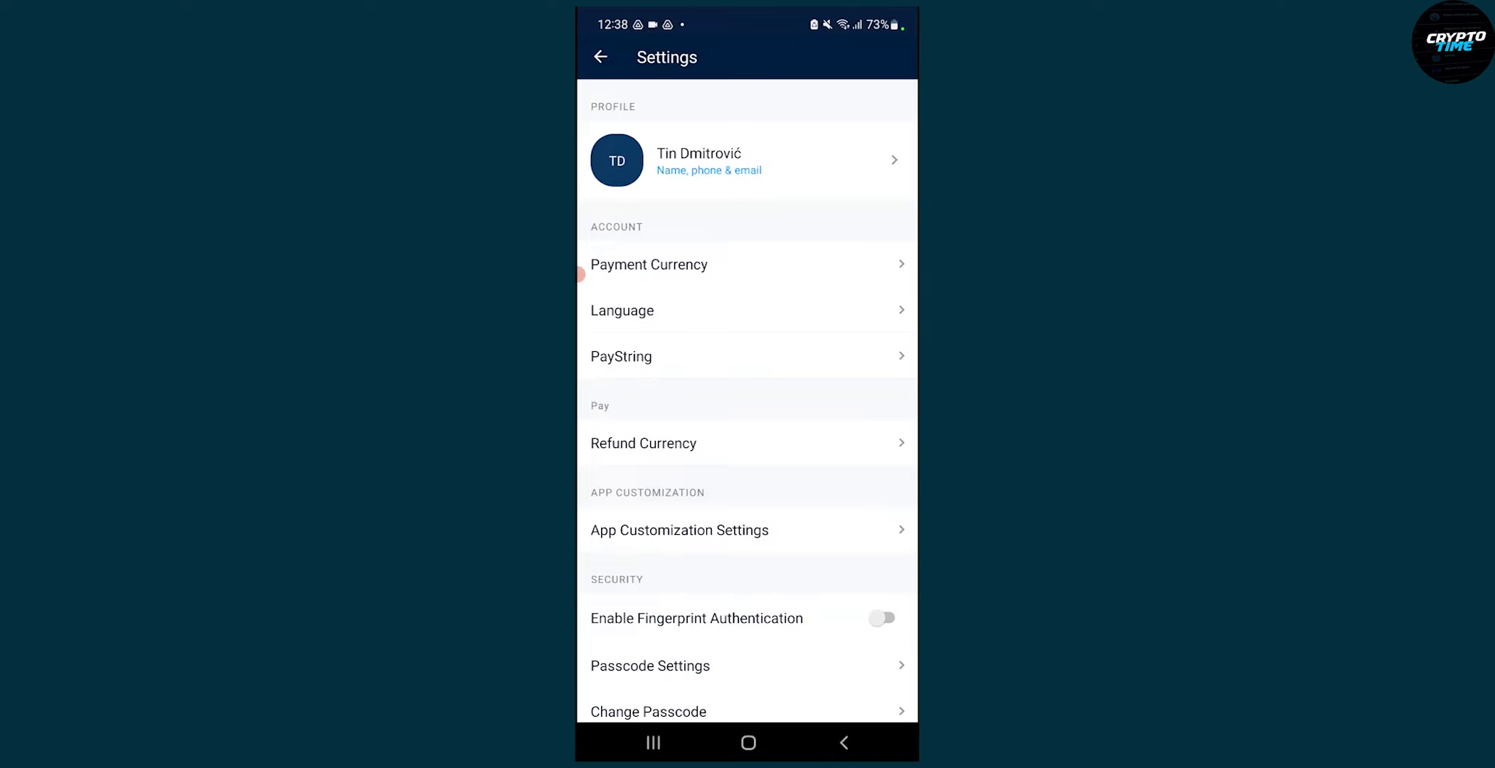
scroll(down, 3)
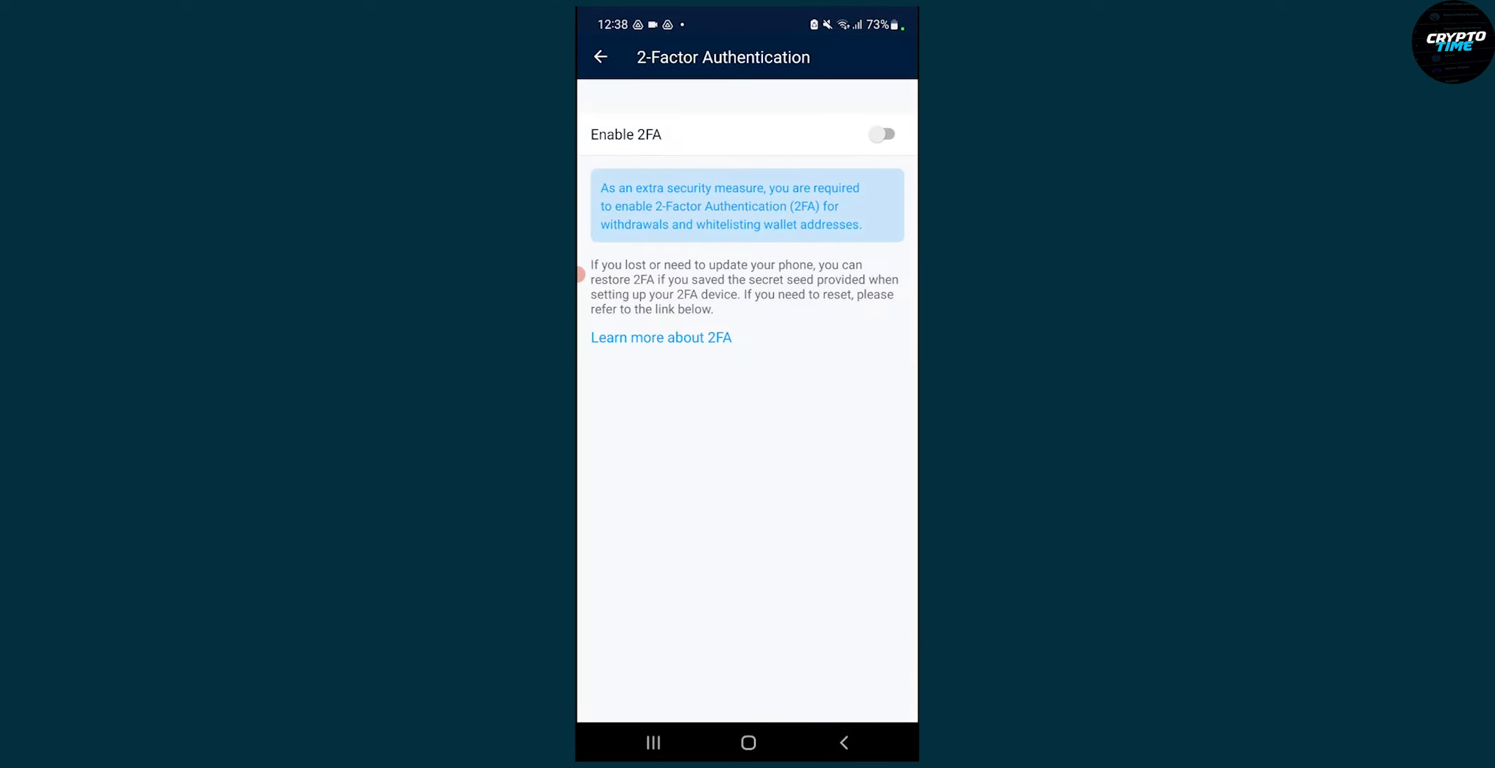
click(880, 133)
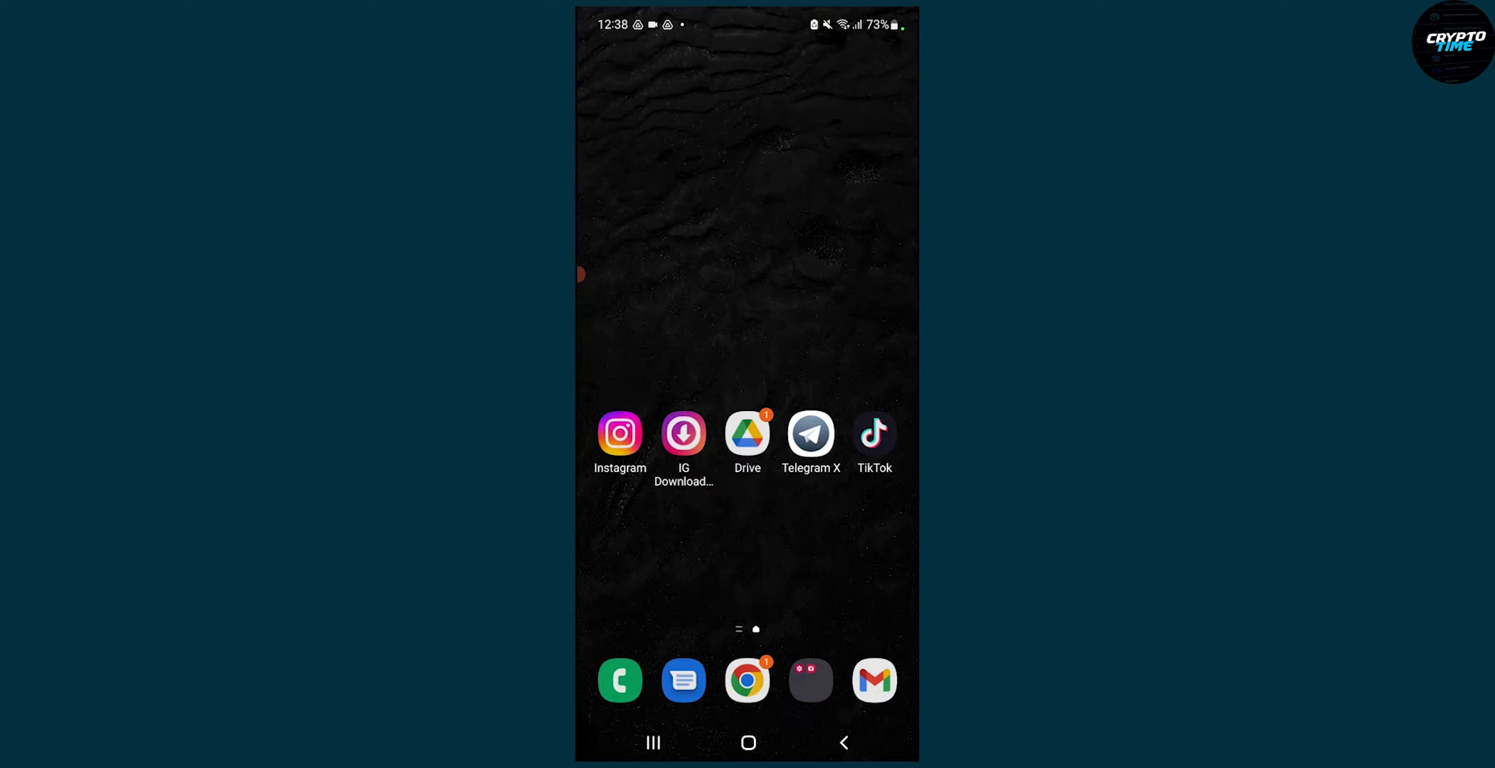
Search the Play Store for 'google authenticator'.
click(809, 680)
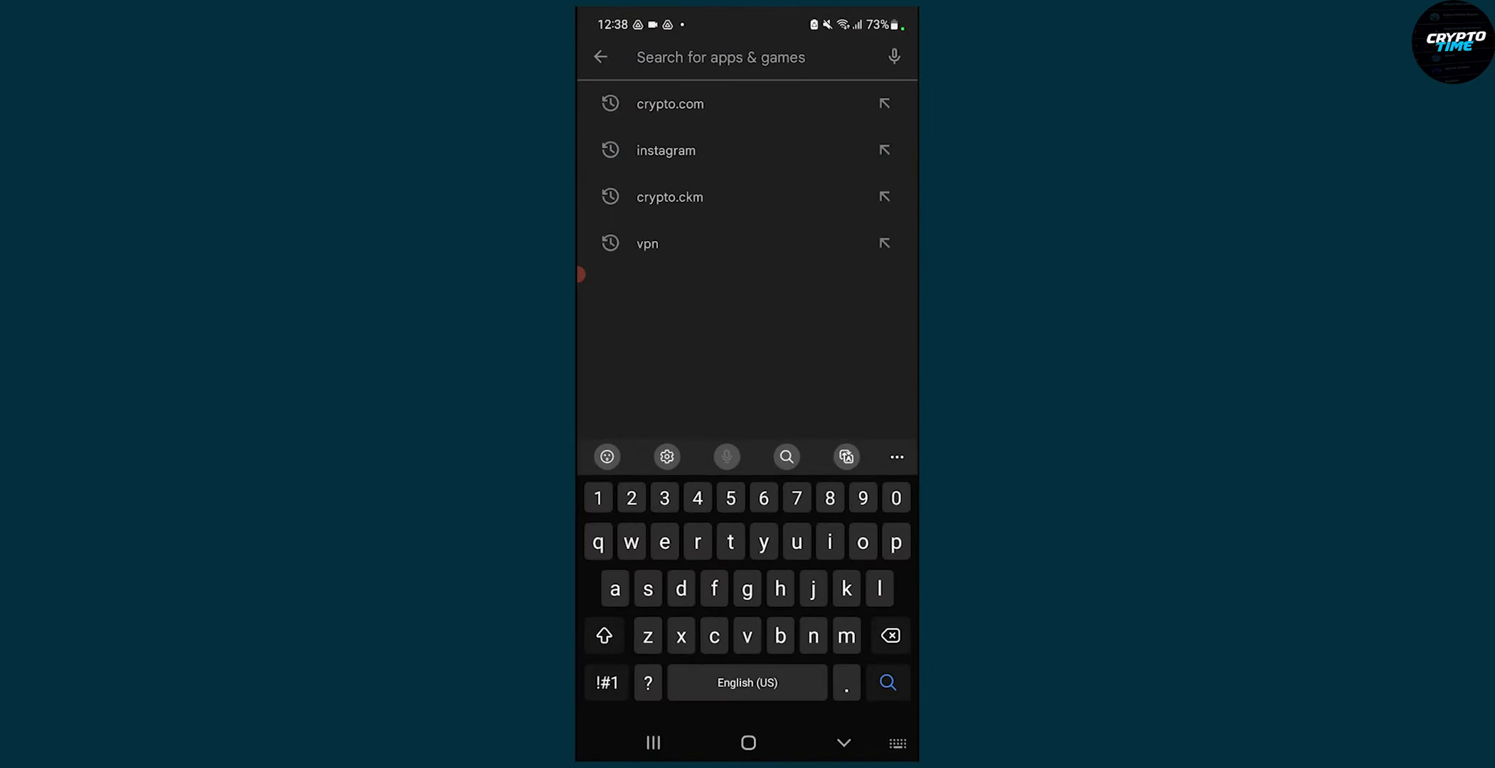
text(google authenticator)
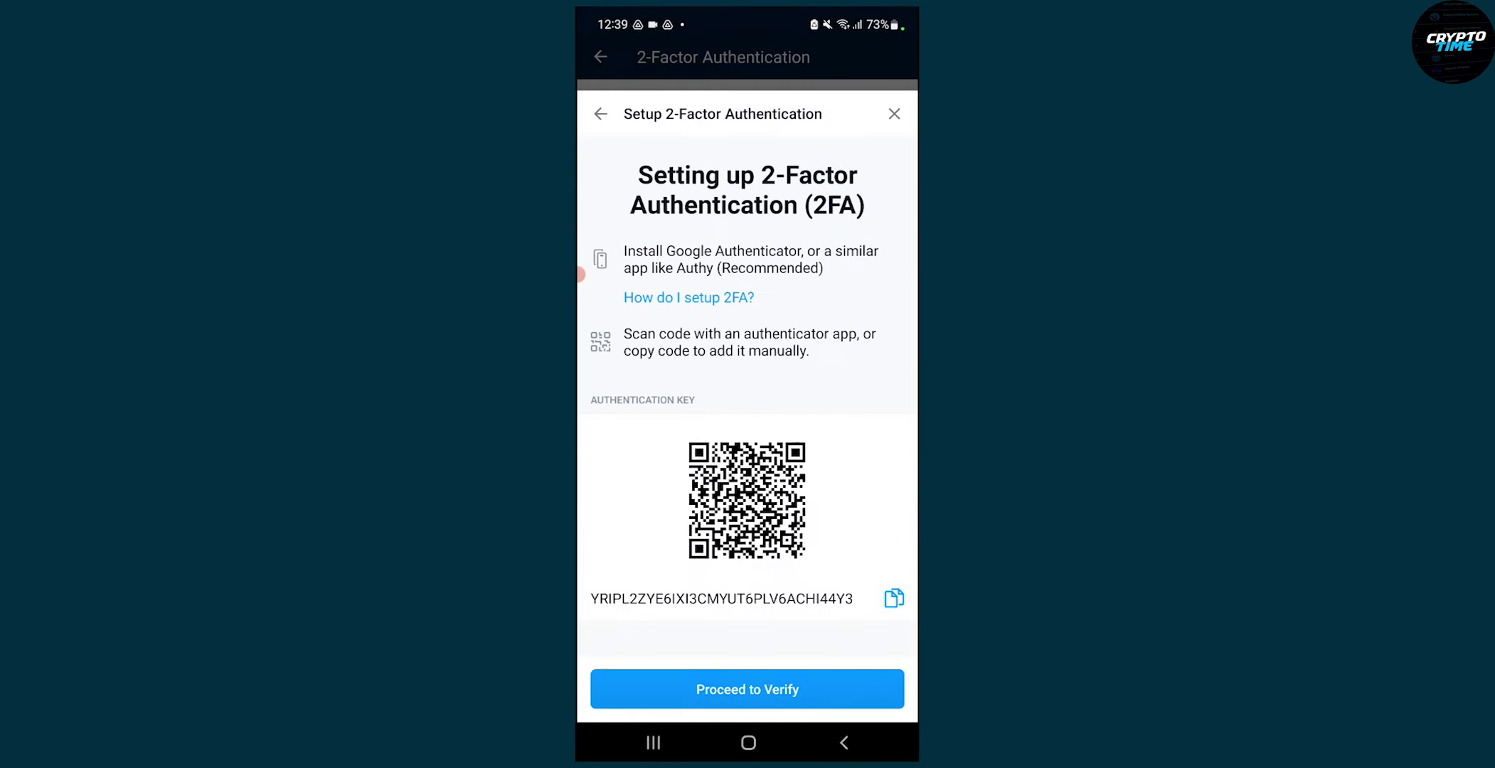
Proceed from the QR key to 6-digit code entry, then go back to 2FA settings.
click(747, 689)
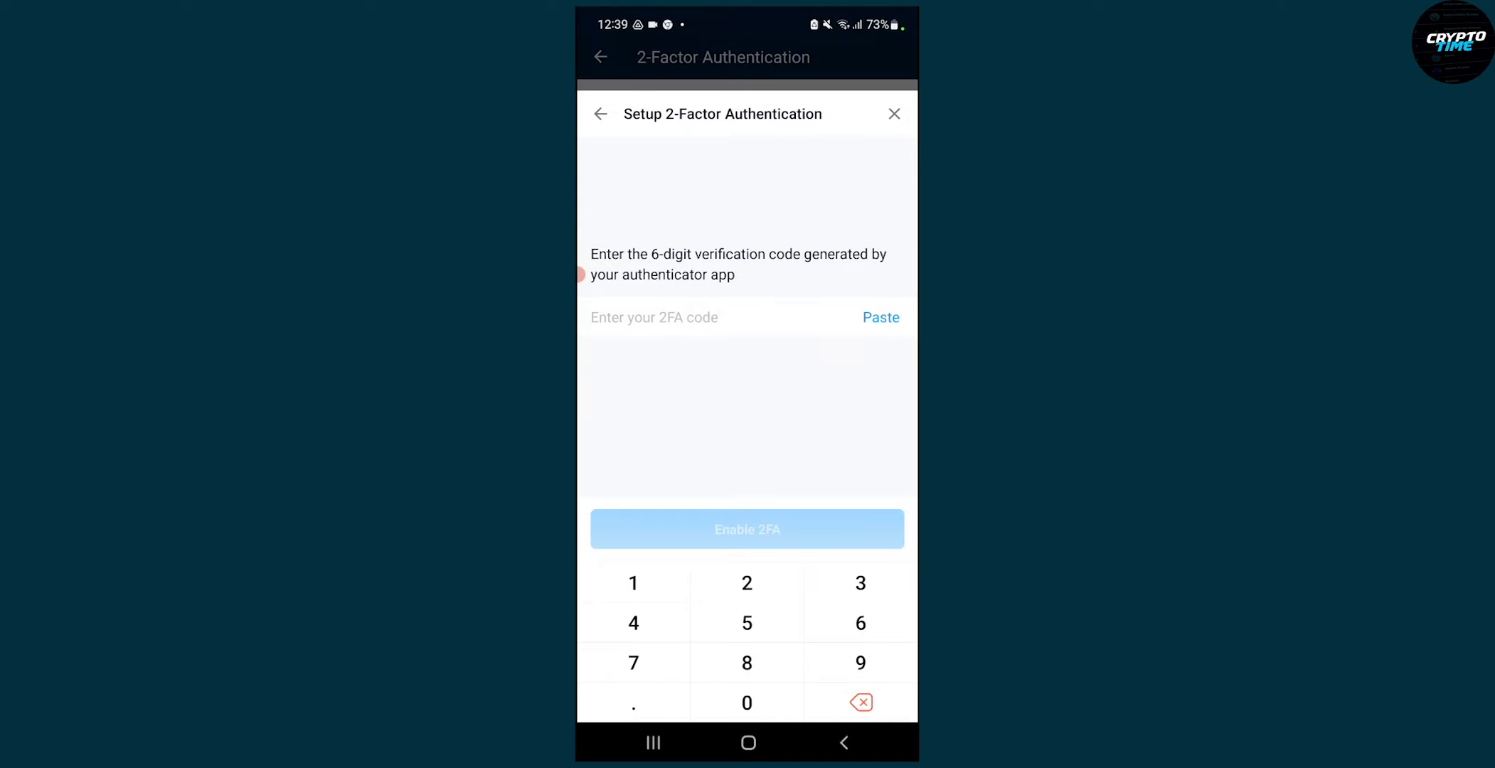
click(892, 114)
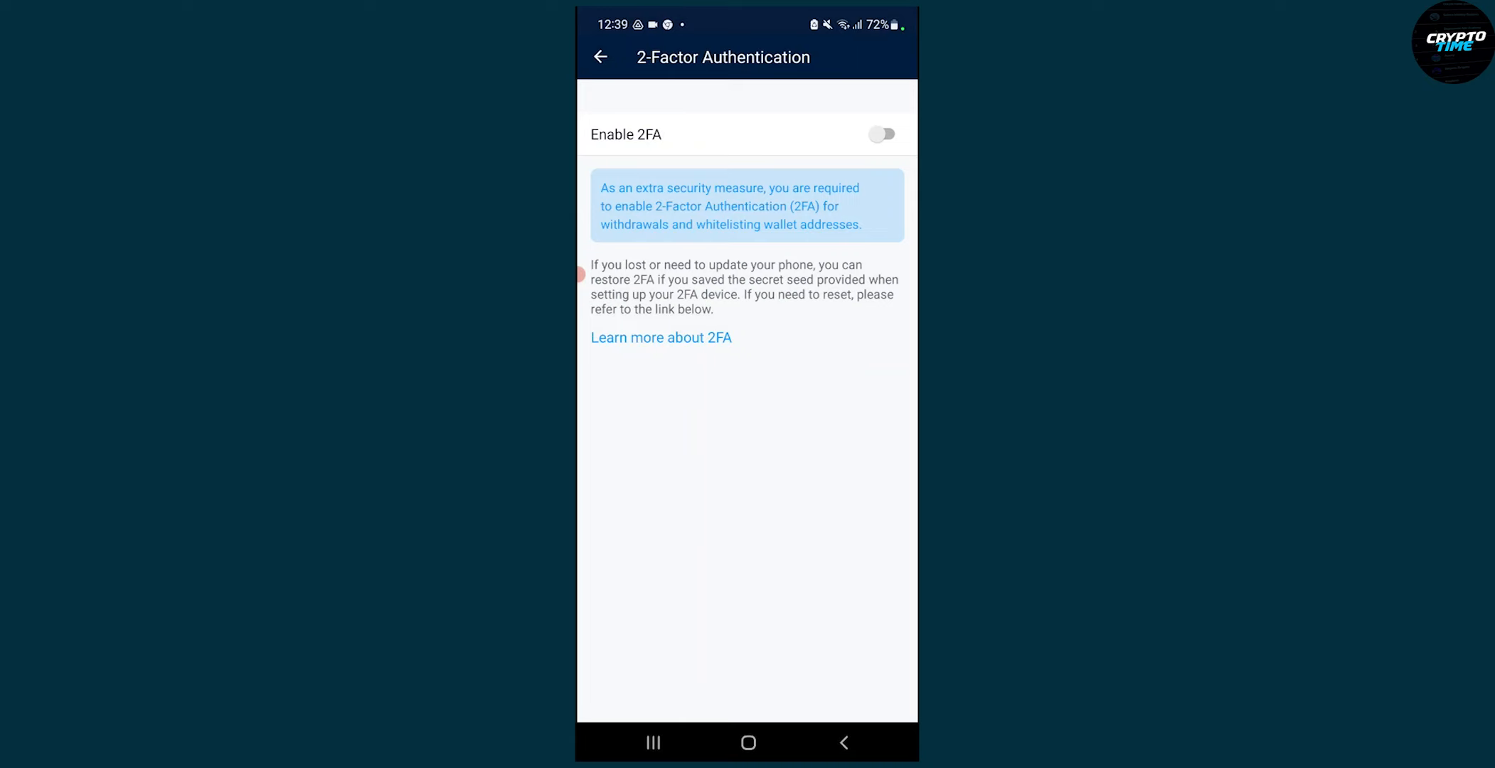